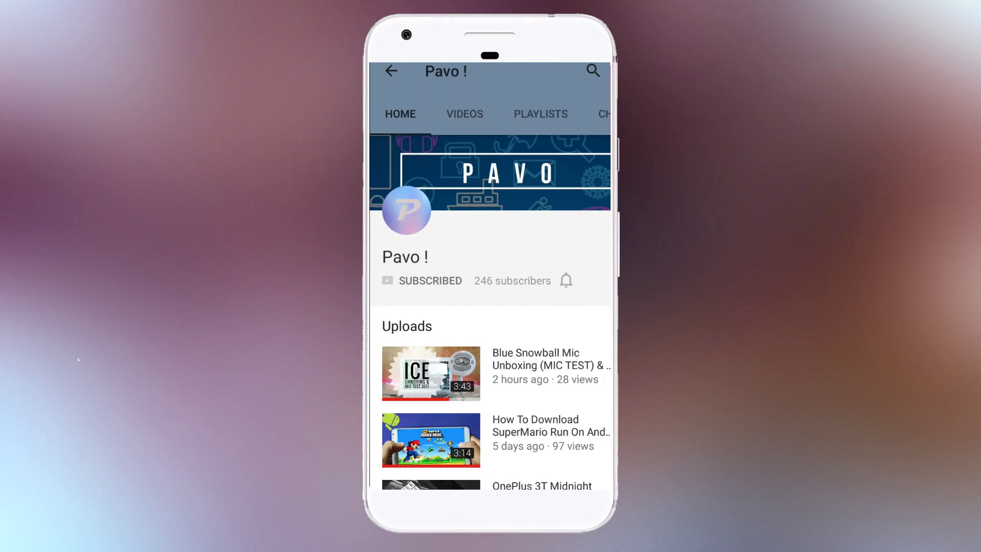
- Reboot to install the downloaded OxygenOS 4.1.5 update and confirm it in Phone status
left_click(567, 280)
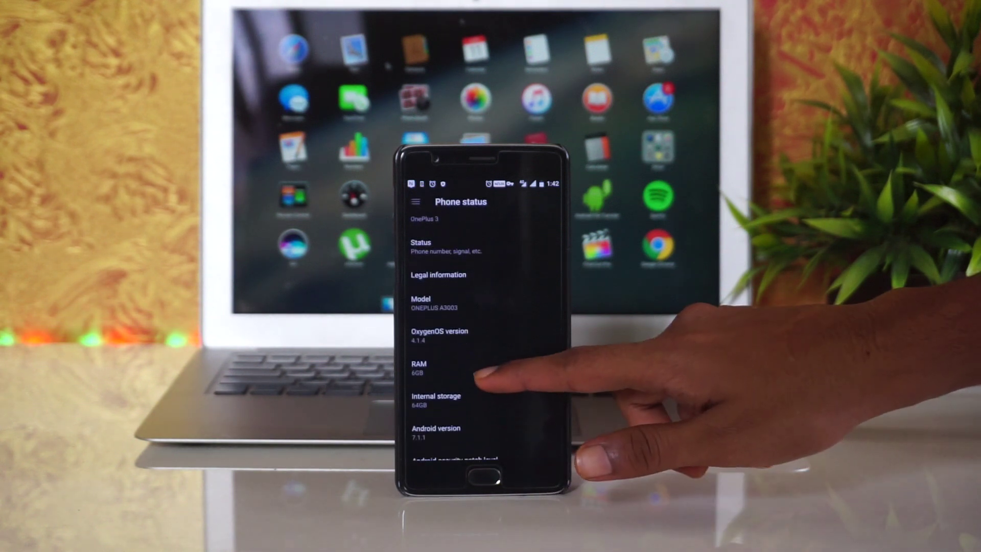
scroll("down", 3)
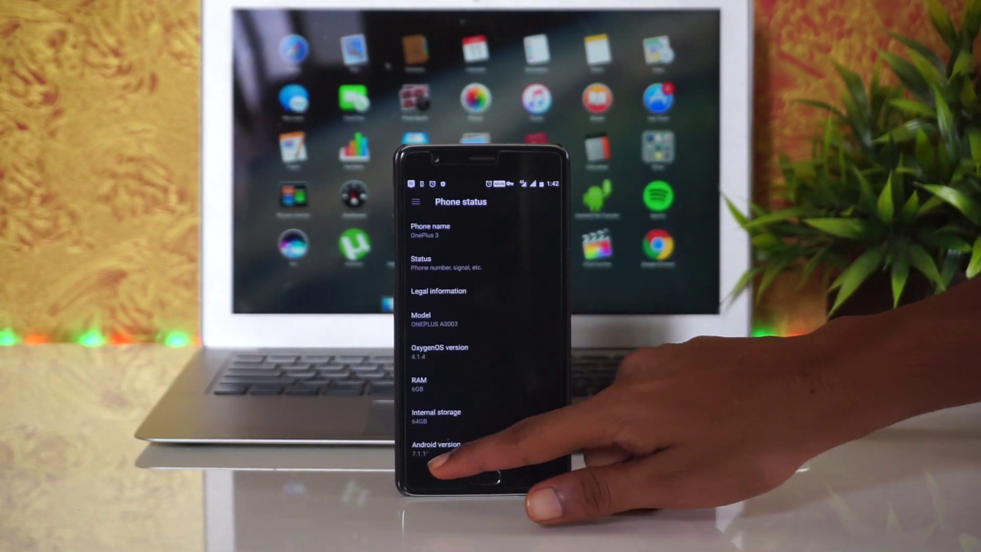
left_click(413, 201)
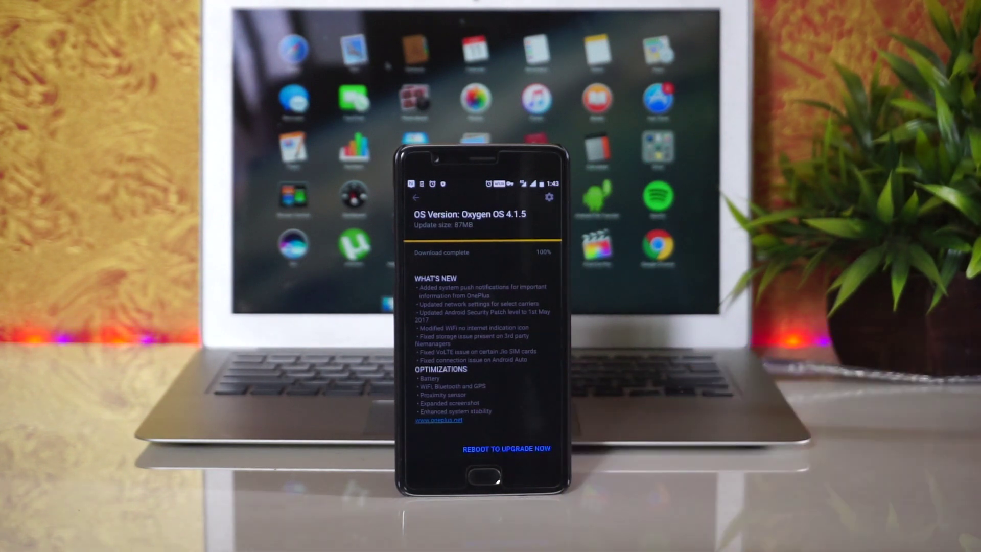
left_click(510, 448)
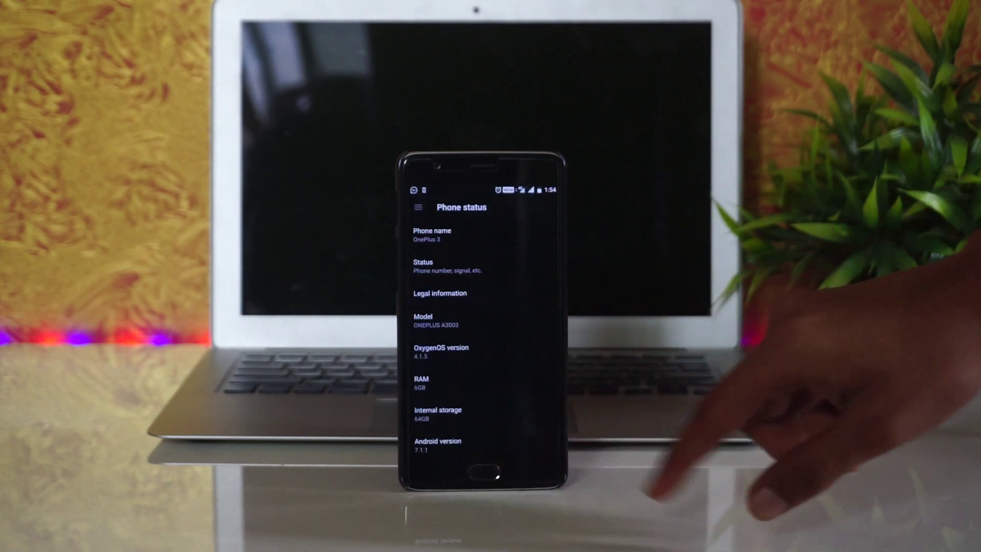
- Scroll down the Phone status page showing OxygenOS 4.1.5
scroll("down", 3)
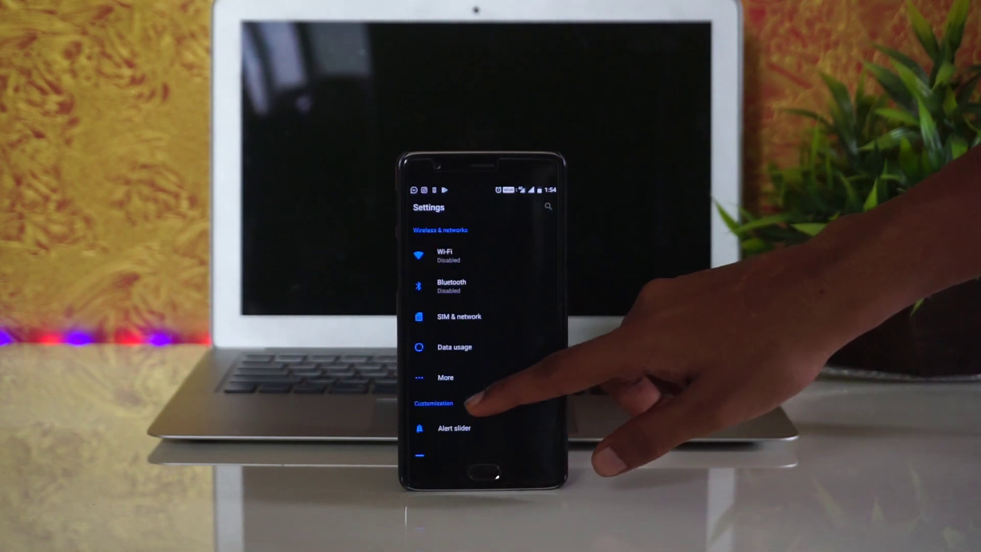
- Browse the Wireless, Device and System settings sections, then go Home
left_click(451, 286)
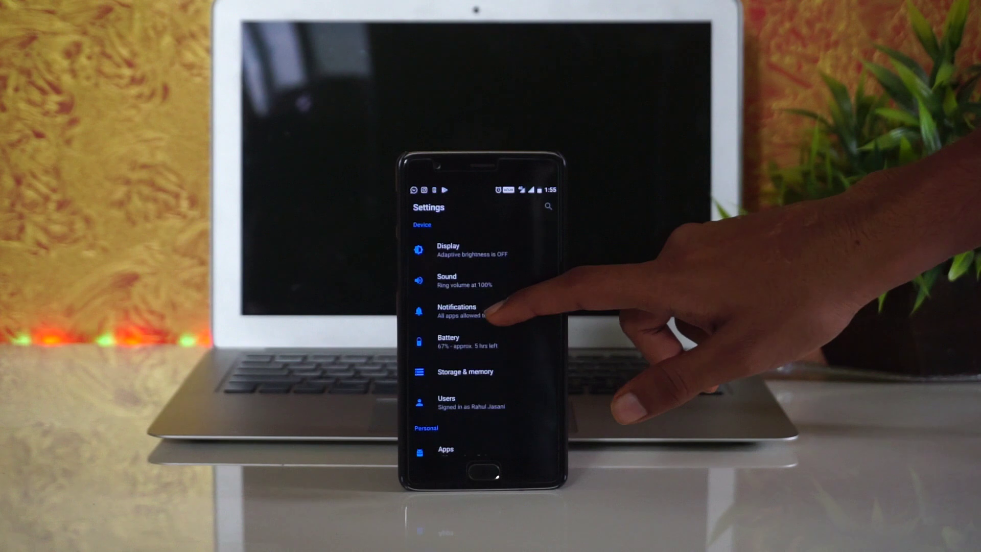
scroll("down", 3)
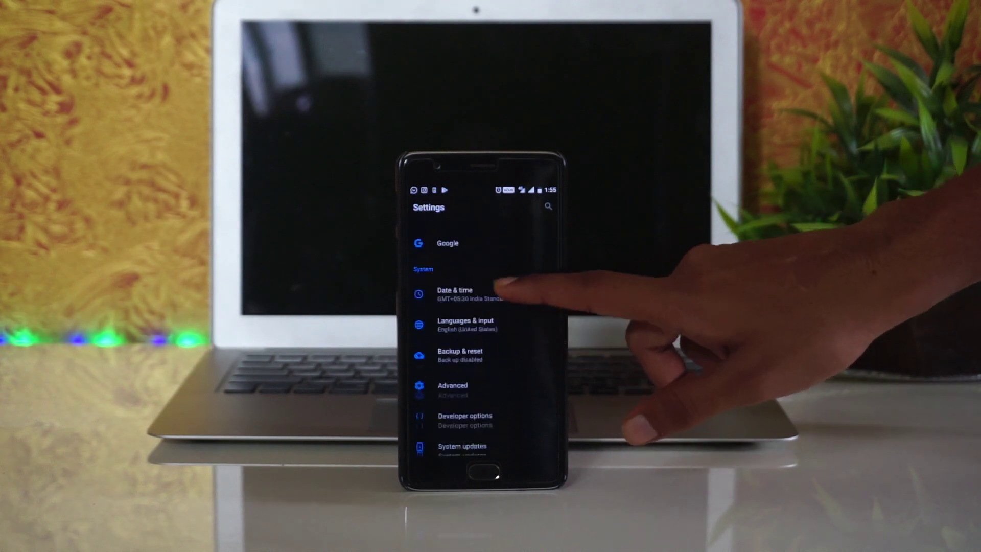
left_click(476, 470)
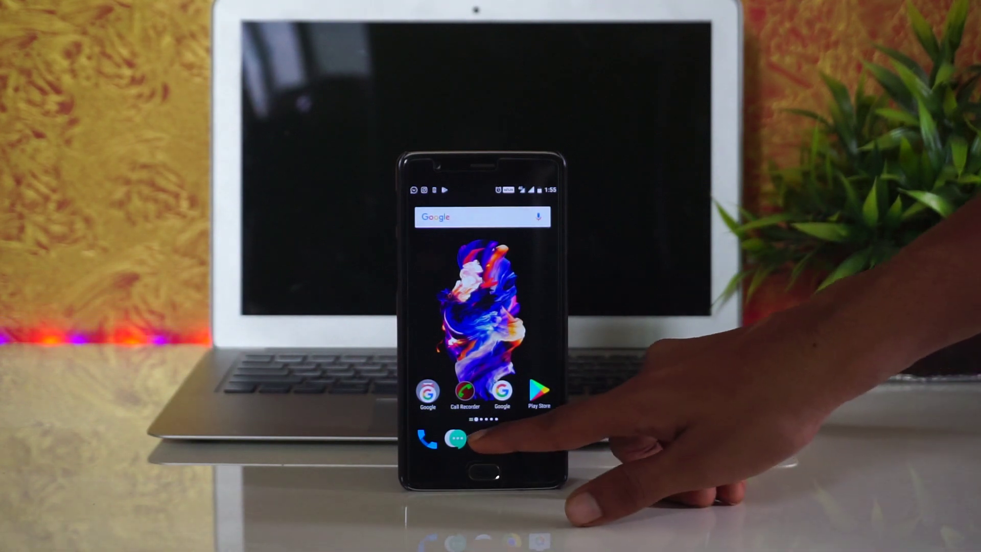
- Open the app drawer from the dock and scroll past Gmail, Instagram and Maps
left_click(459, 441)
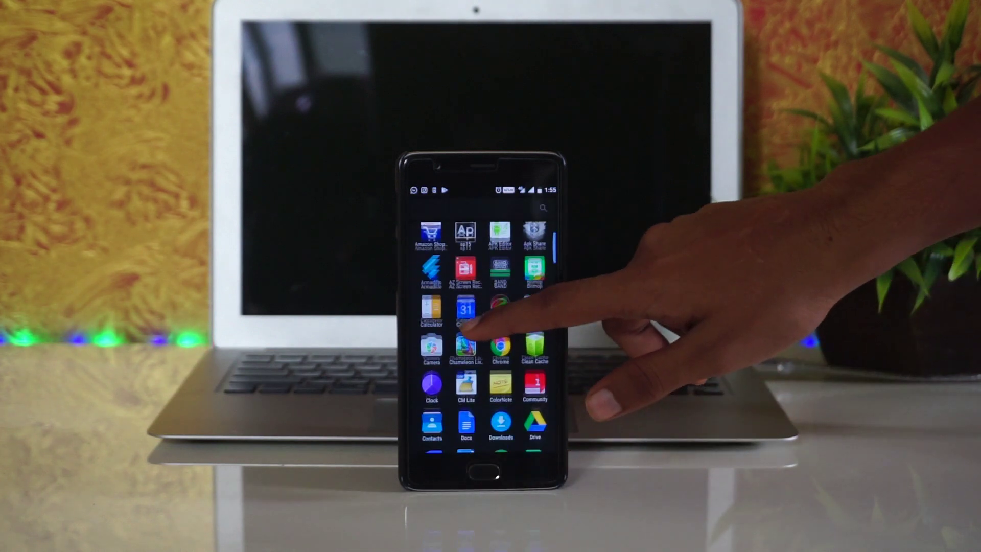
scroll("down", 3)
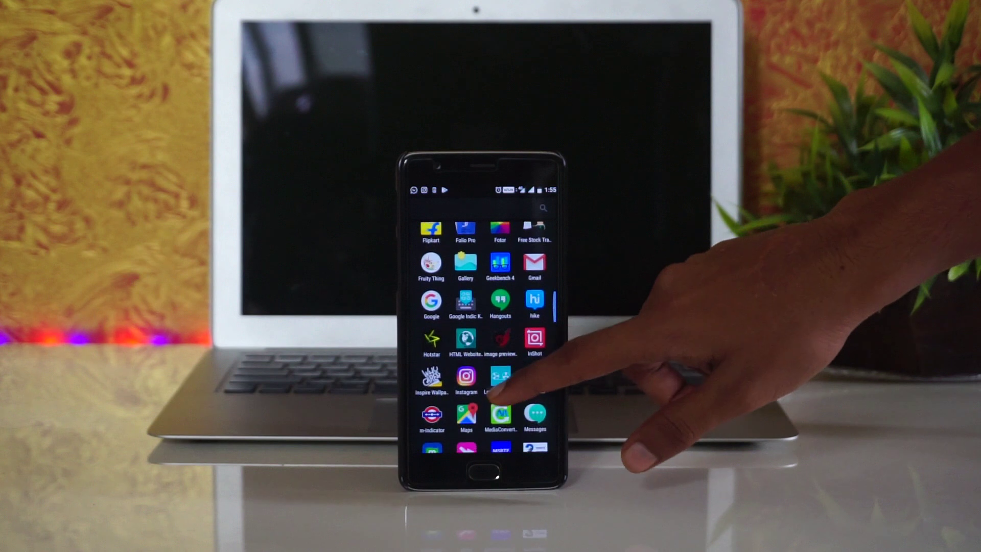